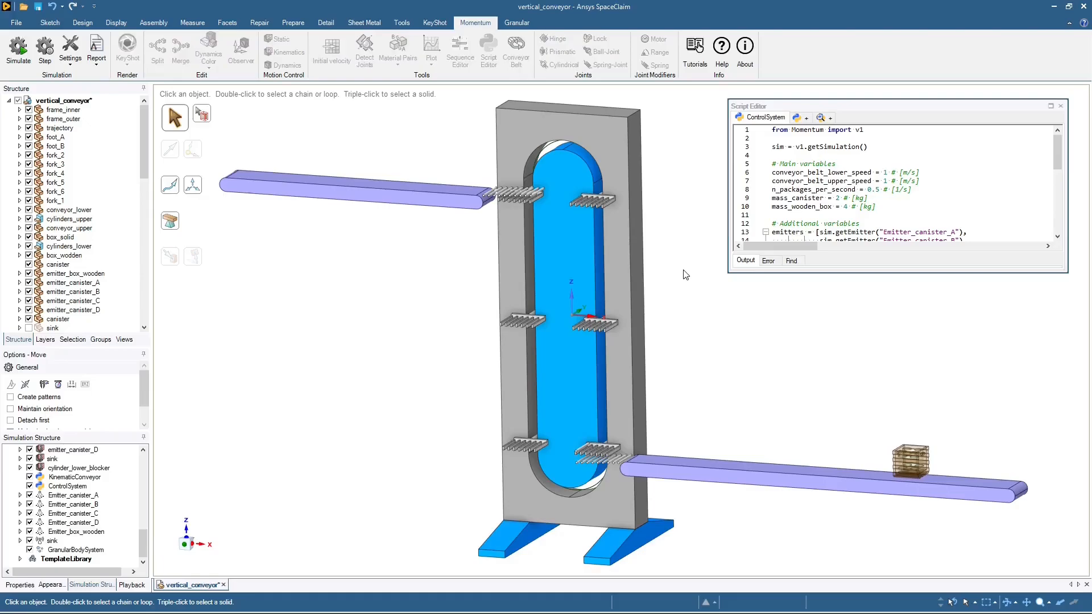
# - Change n_packages_per_second from 0.5 to 0.41 in the script and start the simulation
pyautogui.click(18, 49)
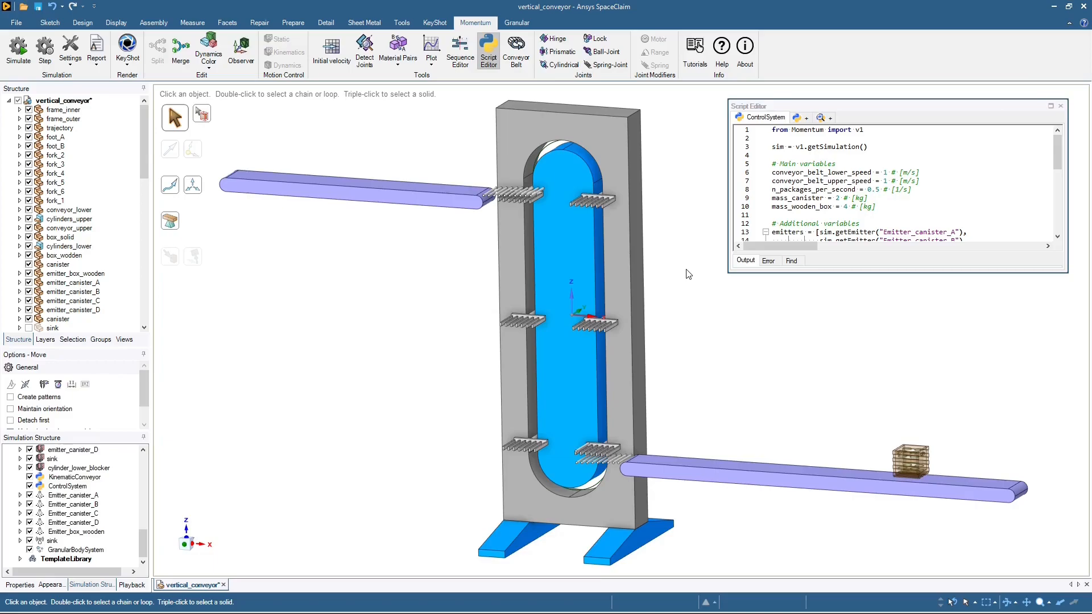
pyautogui.click(847, 189)
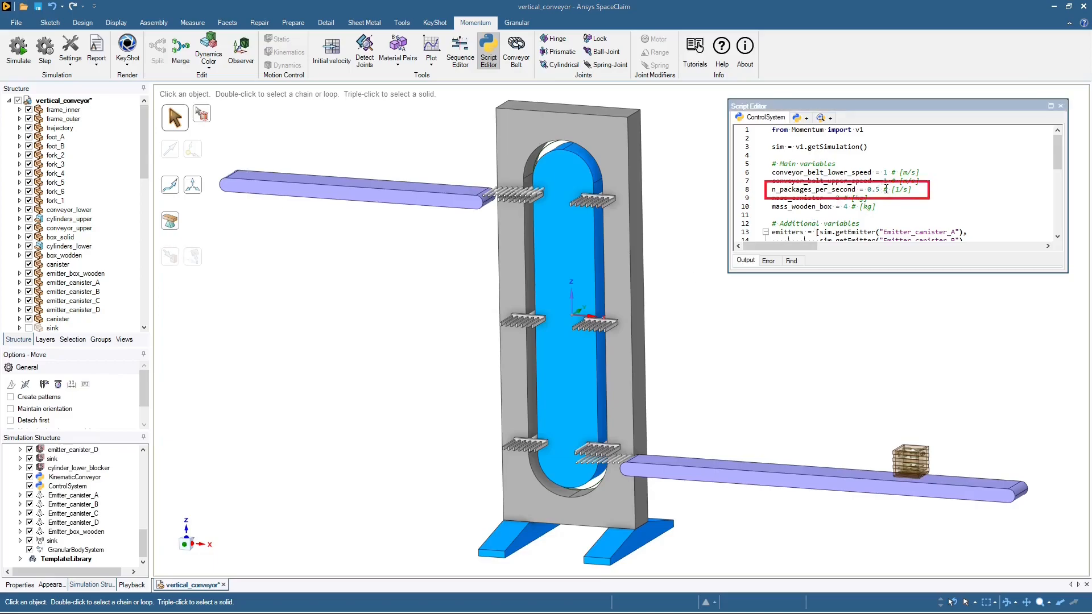
pyautogui.write('0.41')
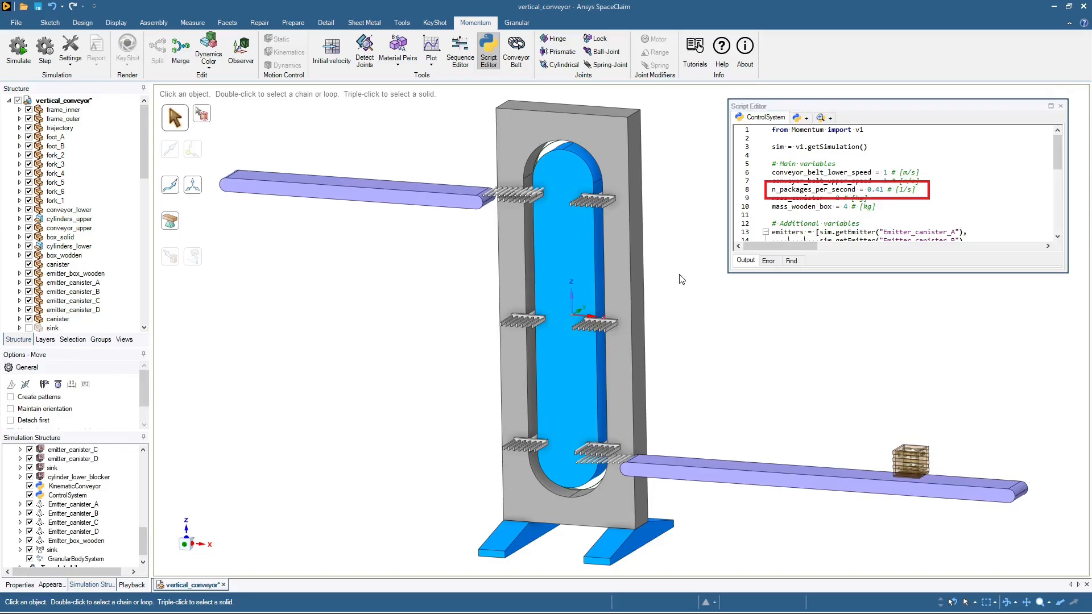
pyautogui.click(17, 50)
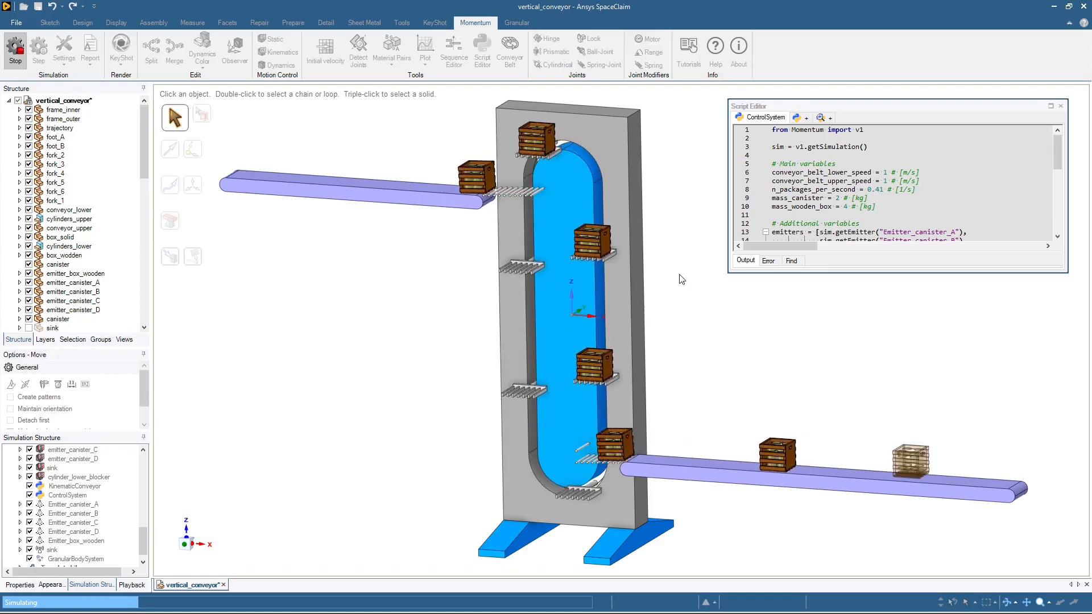
# - Stop the running simulation so the boxes clear and the conveyor resets
pyautogui.click(15, 49)
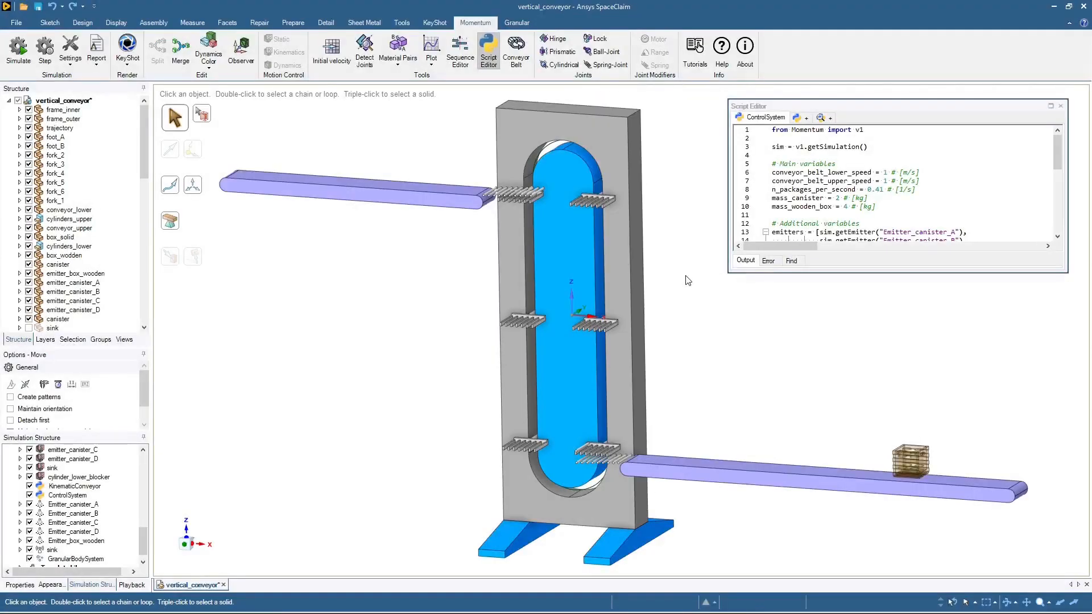
pyautogui.moveTo(857, 448)
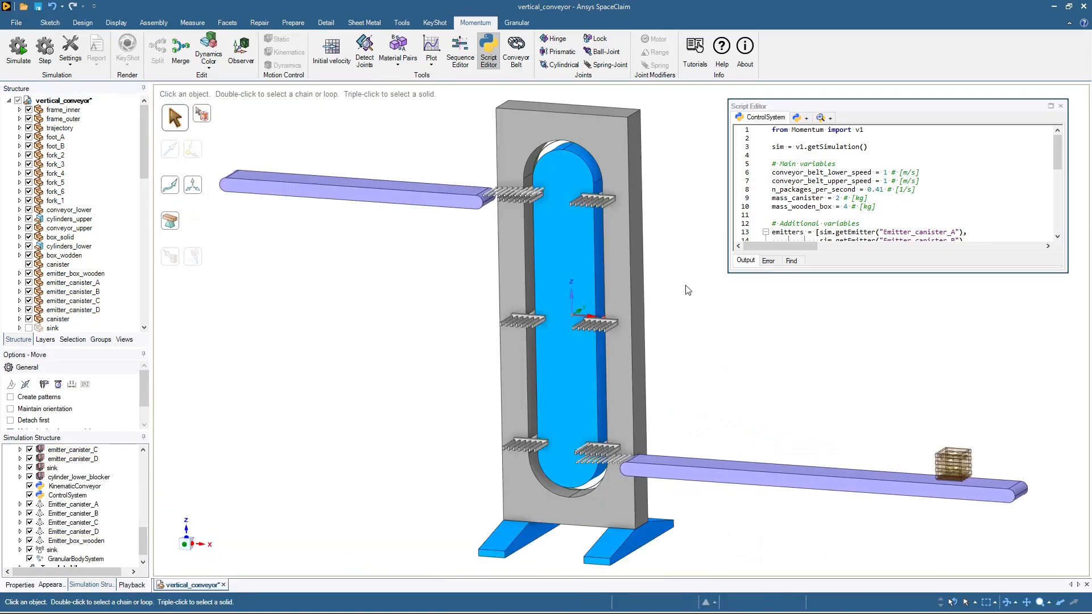
pyautogui.click(17, 49)
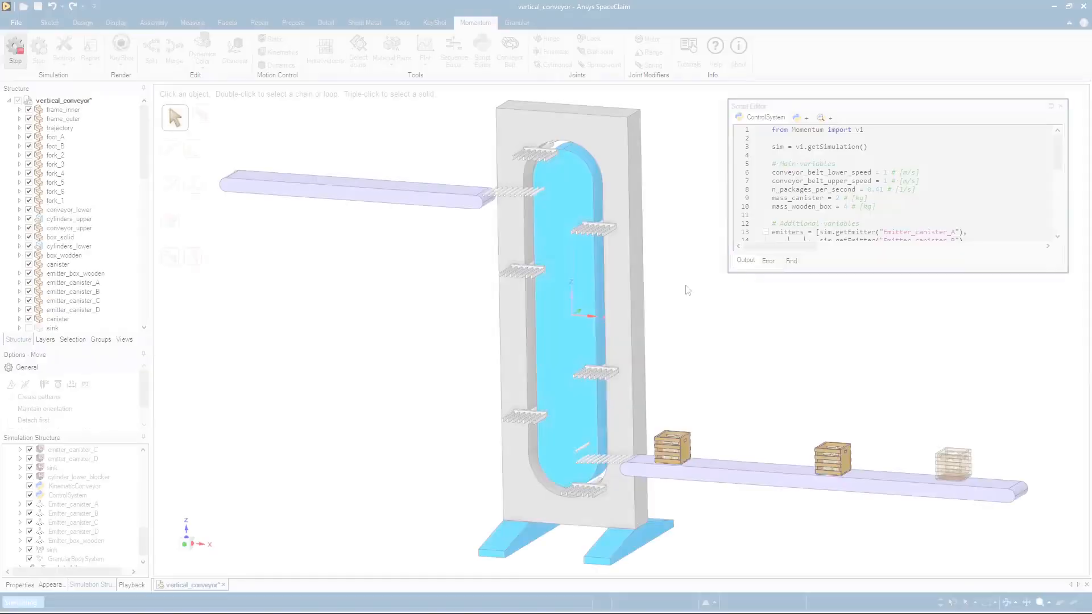
pyautogui.click(39, 49)
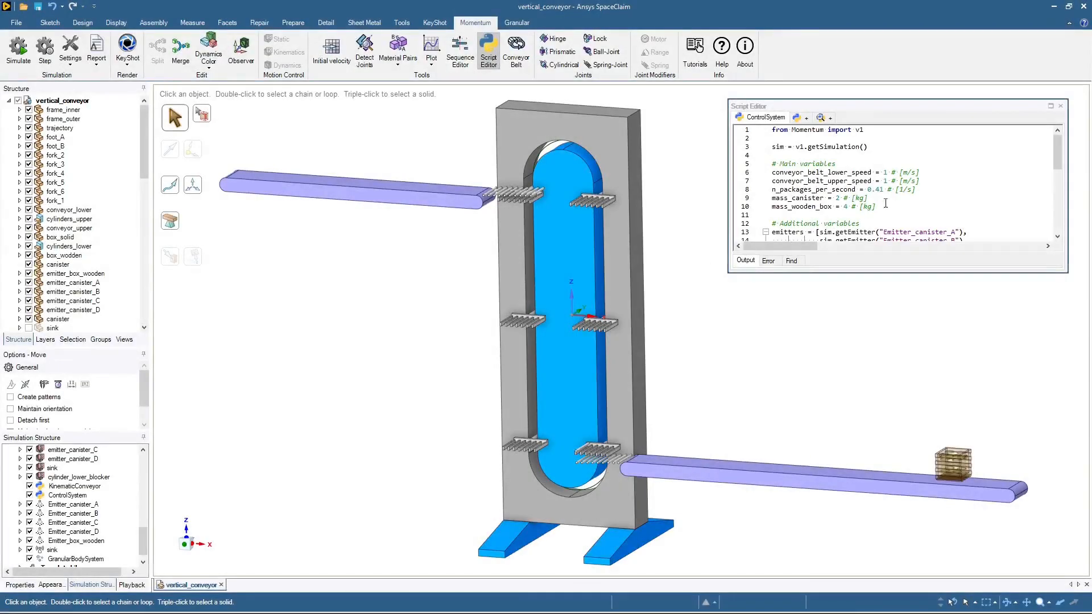
# - Close the floating control script window and reopen the Script Editor beside the model
pyautogui.click(1059, 106)
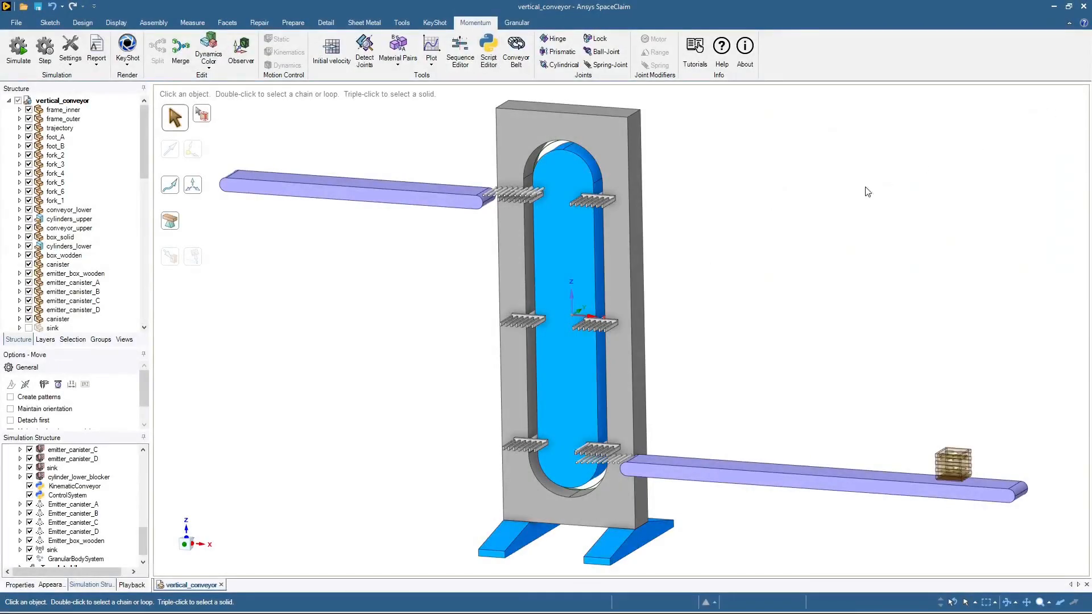
pyautogui.moveTo(671, 259)
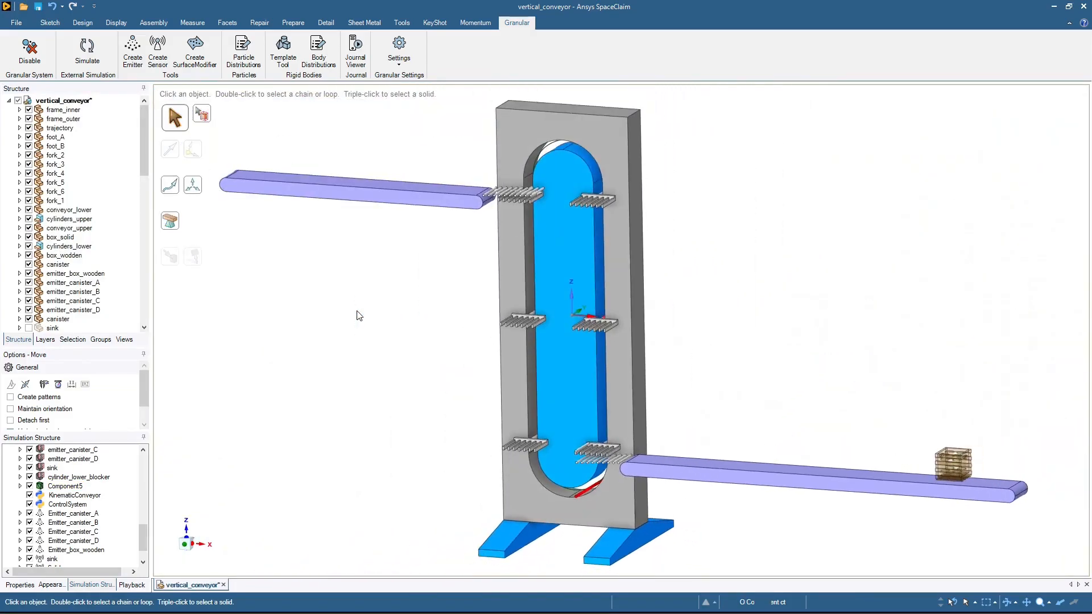
pyautogui.click(475, 22)
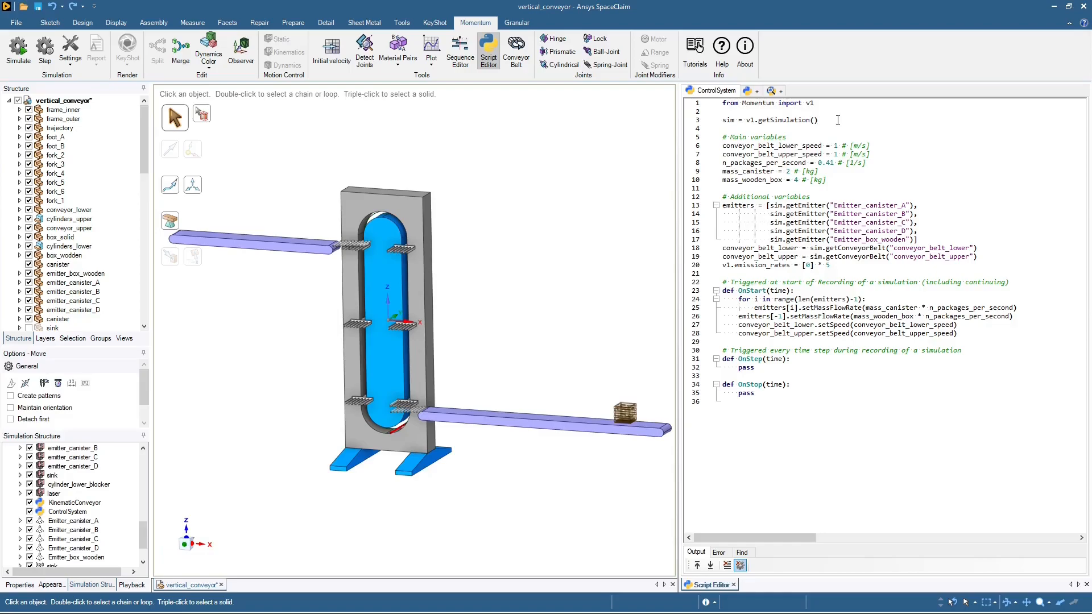
# - Scroll down through the ControlSystem script
pyautogui.scroll(-3)
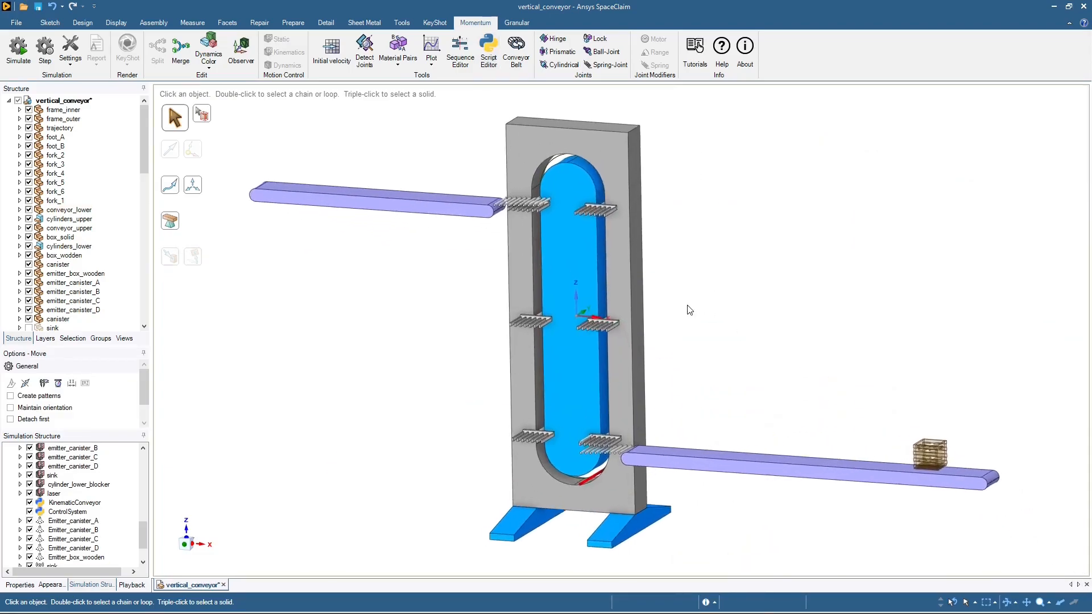
# - Run the simulation with the laser sensor, then stop it after boxes ride up
pyautogui.click(18, 47)
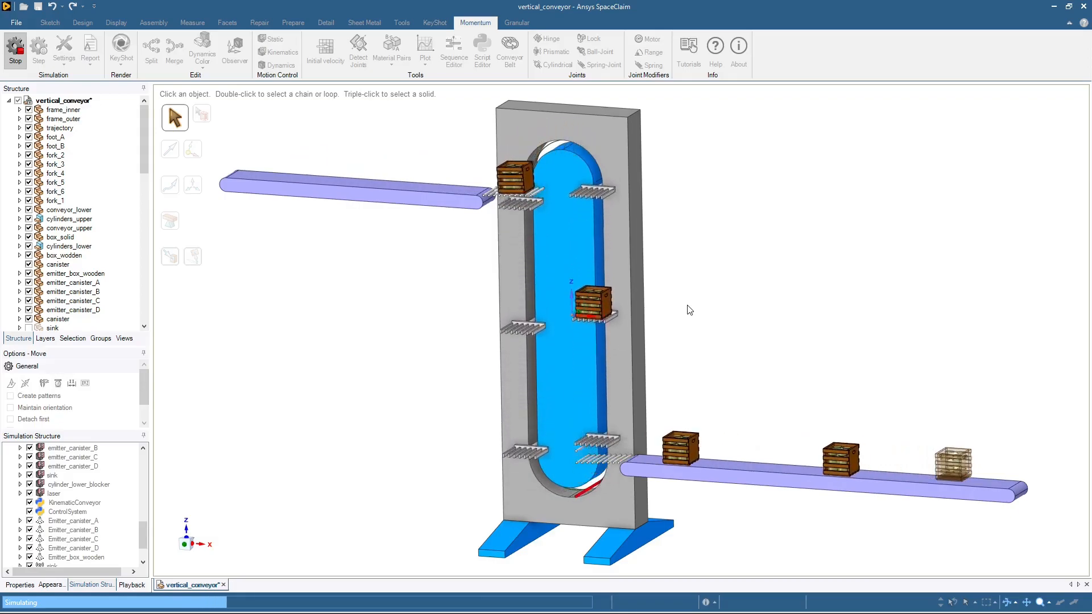
pyautogui.click(15, 49)
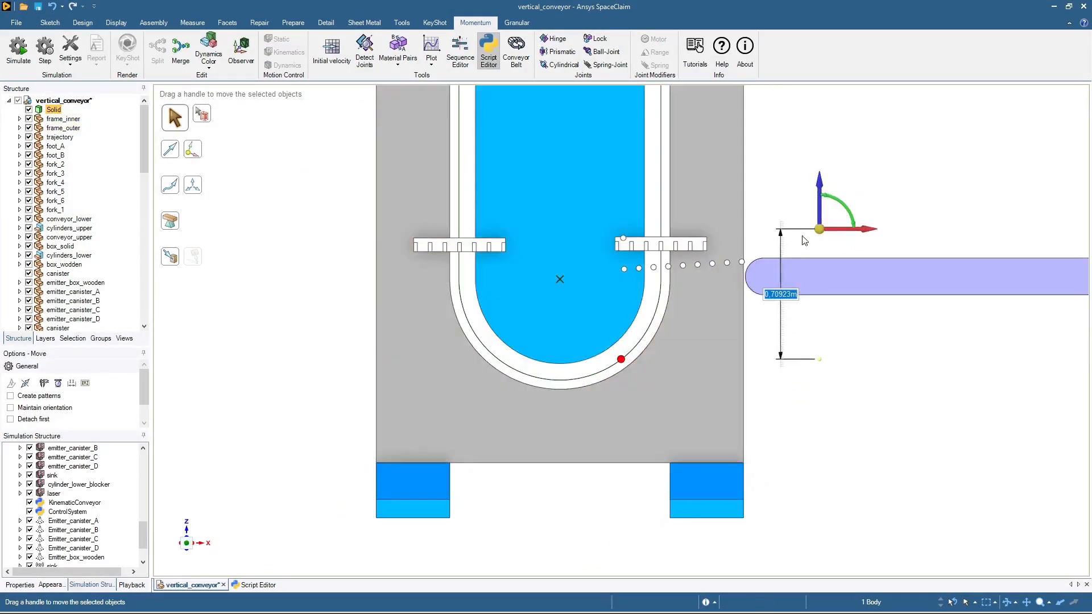
# - Finish the sensor move and open the conveyor's Python control script
pyautogui.click(517, 23)
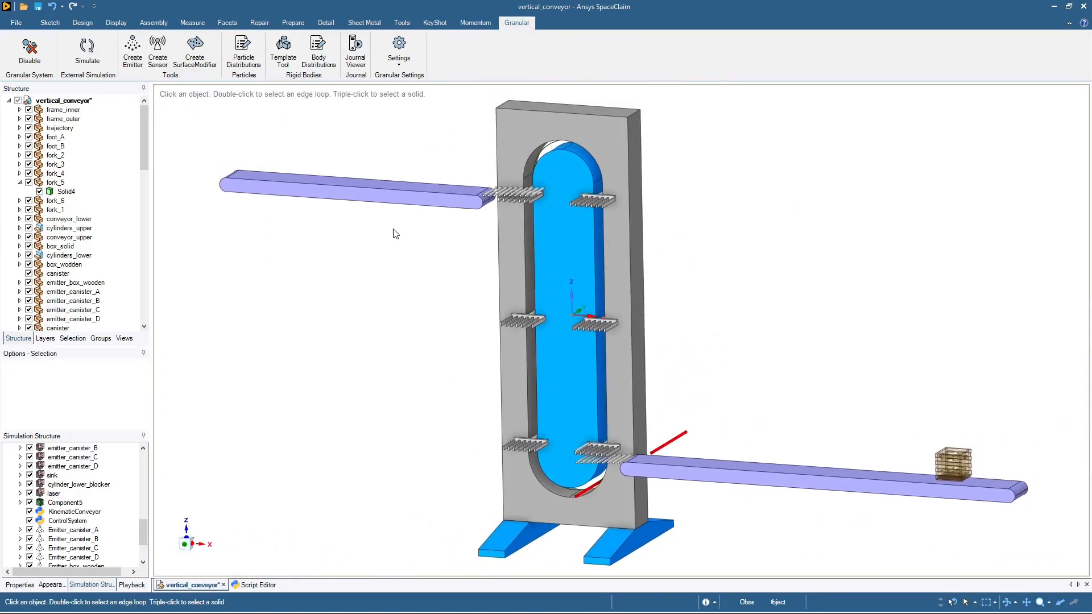
pyautogui.click(475, 22)
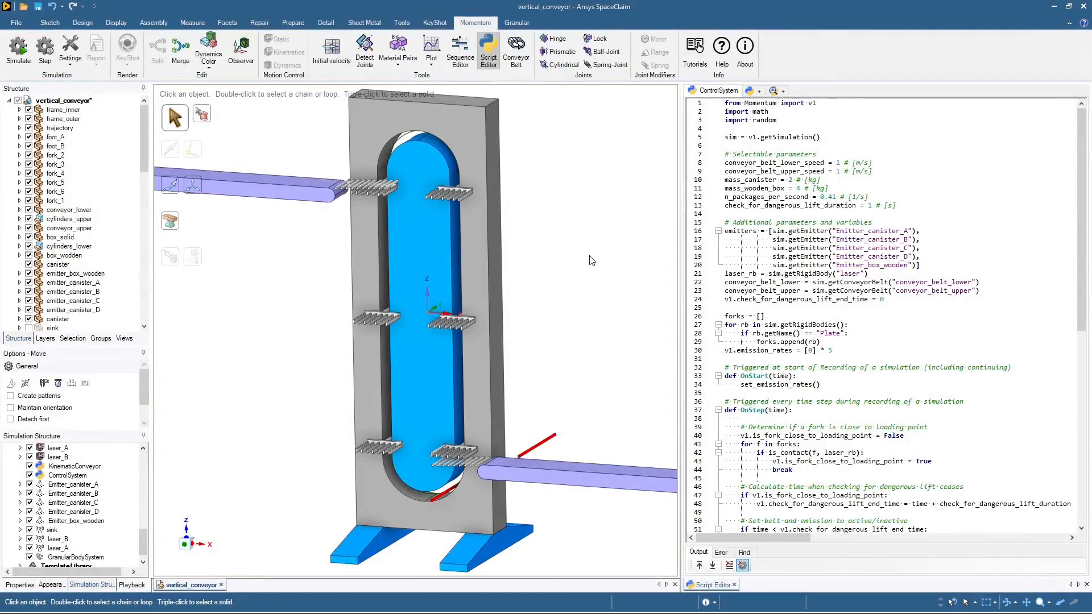
pyautogui.moveTo(816, 148)
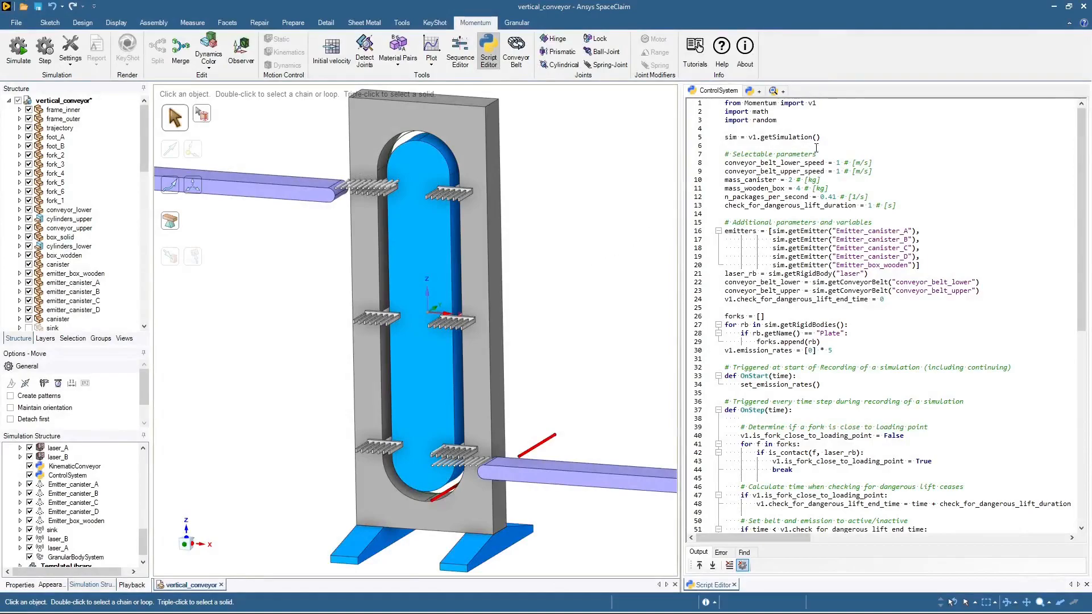
pyautogui.scroll(-3)
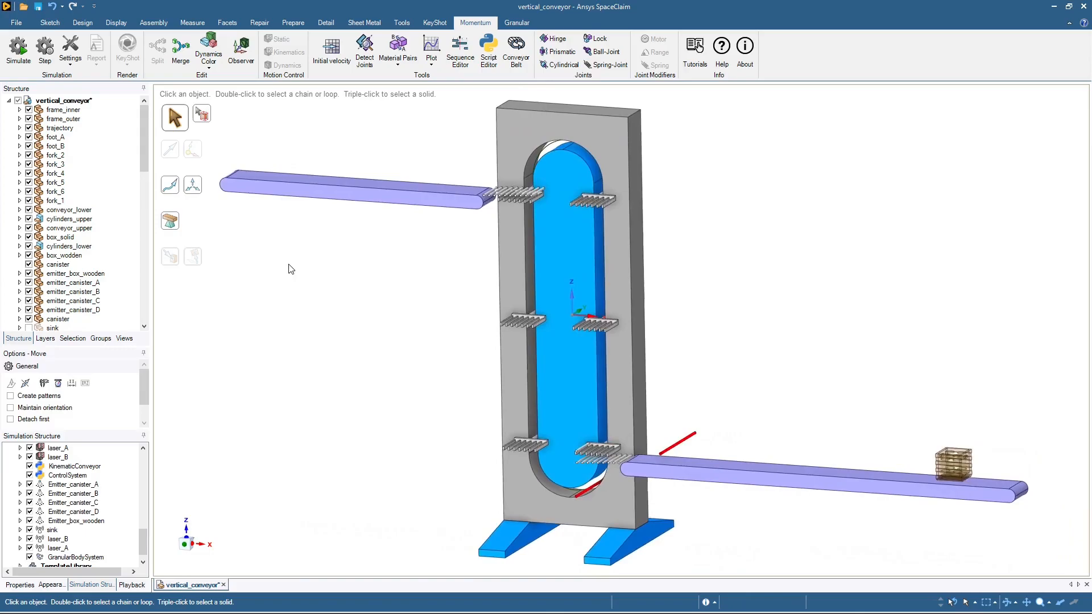
pyautogui.click(18, 49)
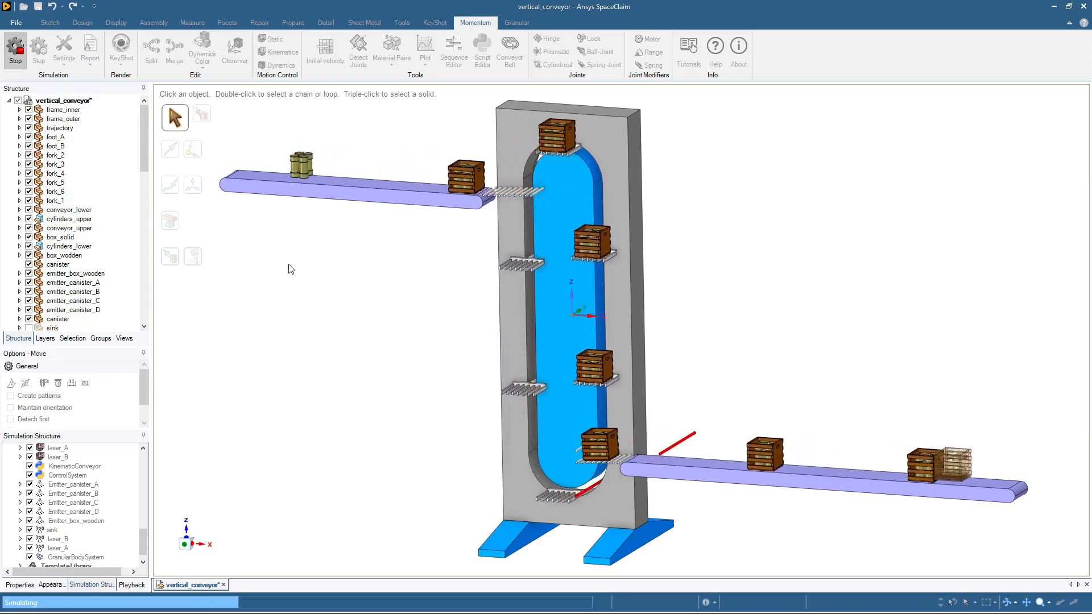
# - Stop the lift simulation after the boxes and canisters are carried up
pyautogui.click(488, 50)
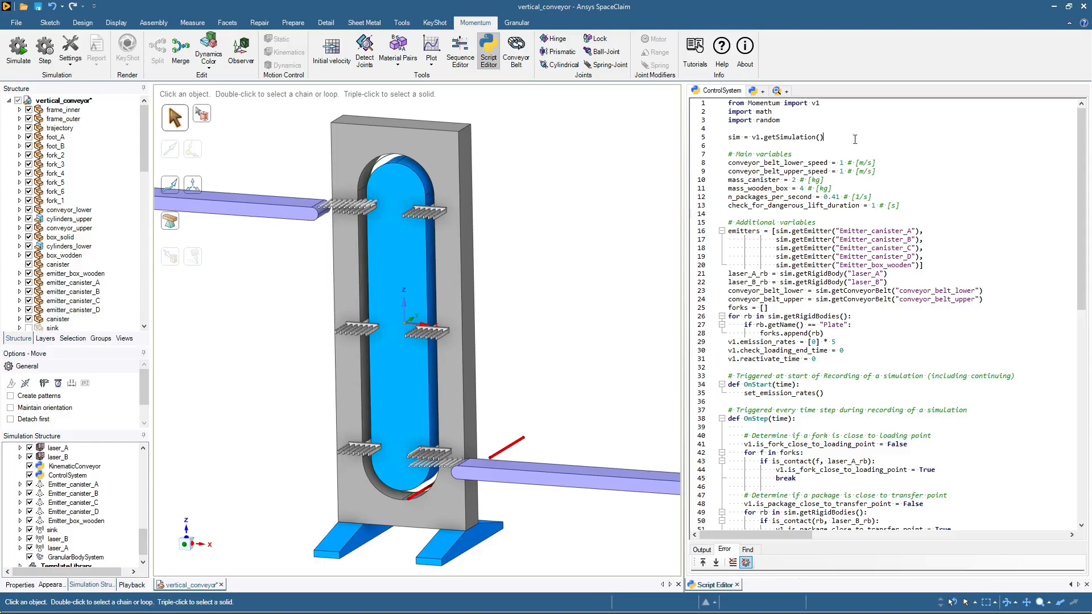
# - Scroll down through the two-laser control script
pyautogui.scroll(-3)
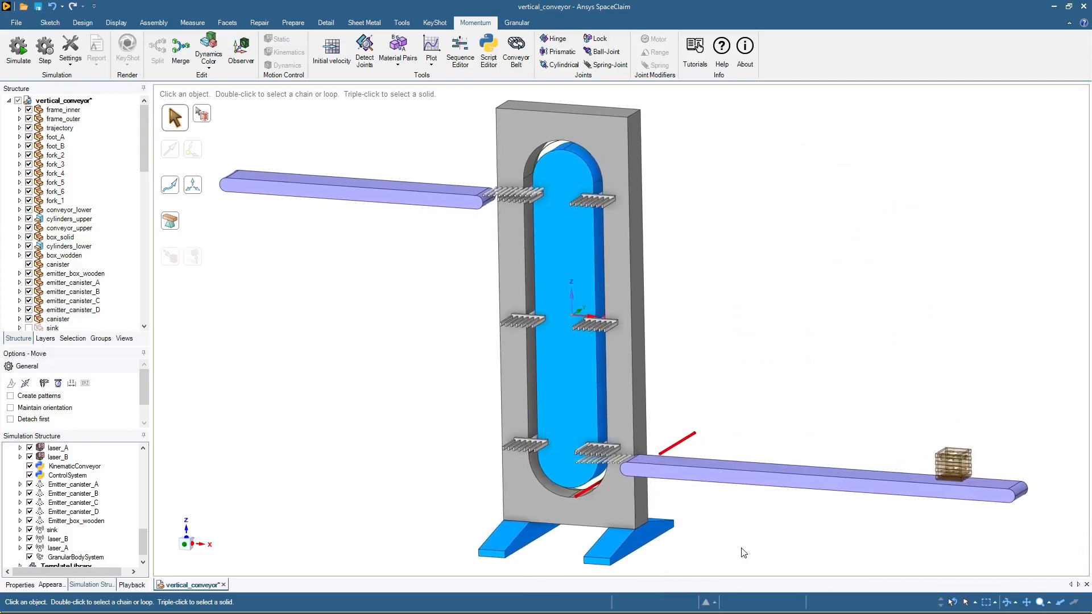
# - Show a close front view of the transfer point with both laser points
pyautogui.click(17, 49)
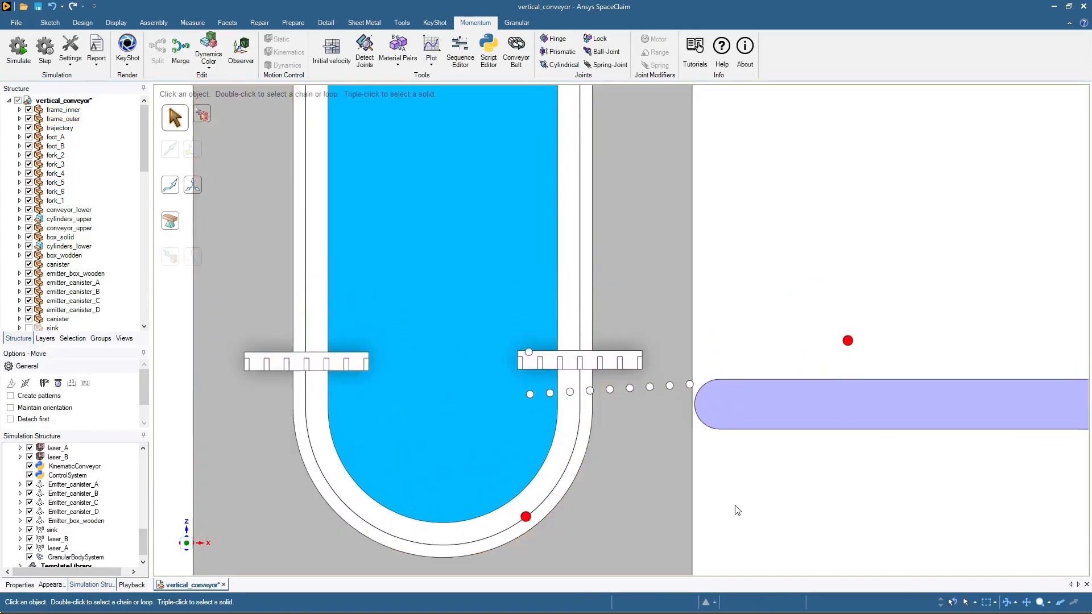
# - Rerun the simulation and stop it once boxes pile up at the loading point
pyautogui.click(17, 49)
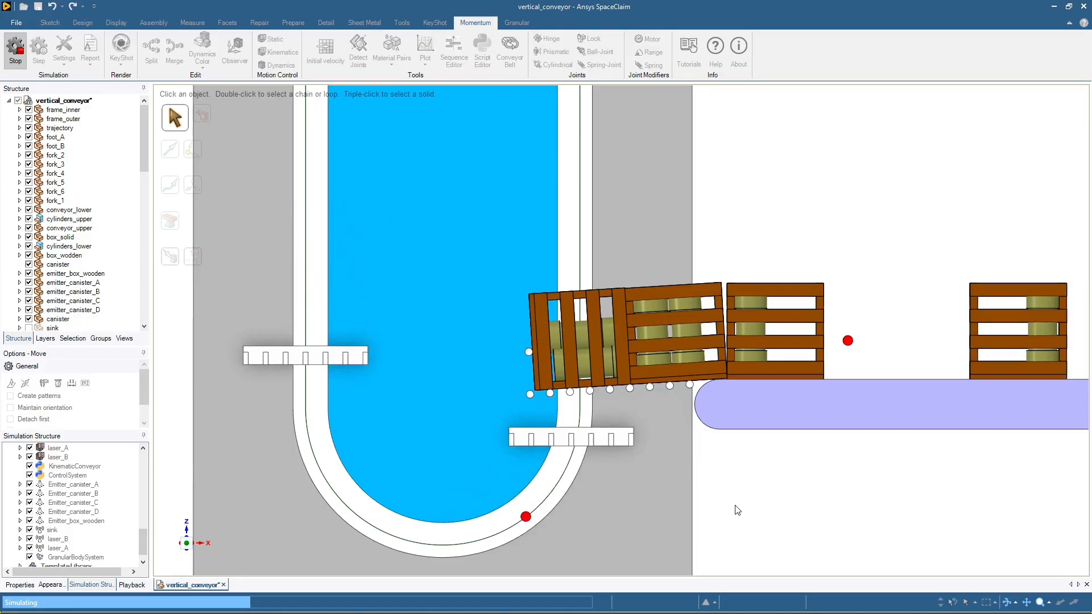
pyautogui.click(482, 49)
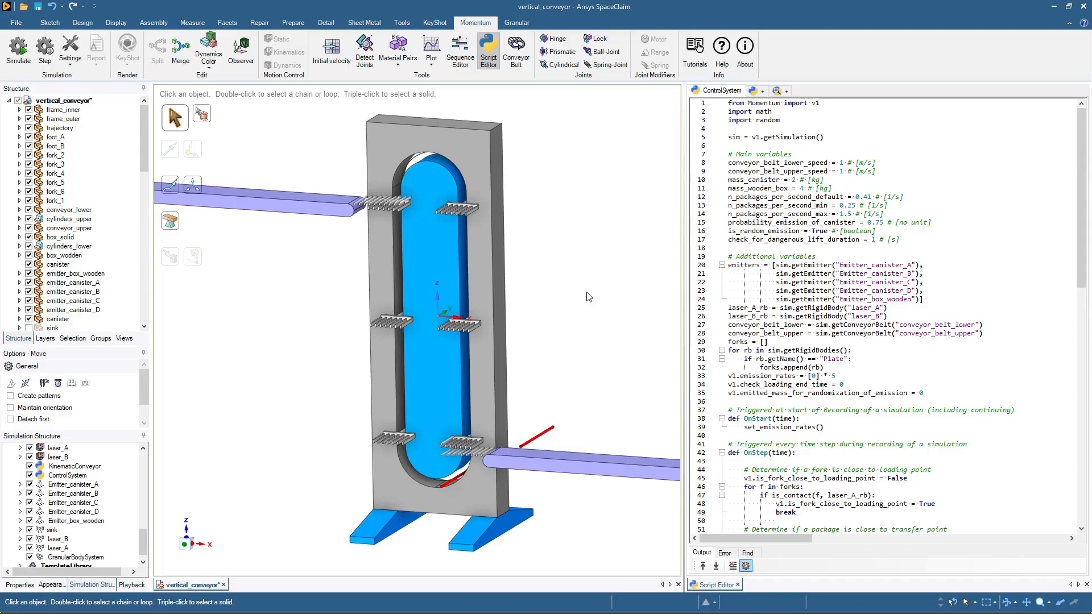
# - Review the updated ControlSystem script with the transfer-rate check, then start the simulation
pyautogui.scroll(-3)
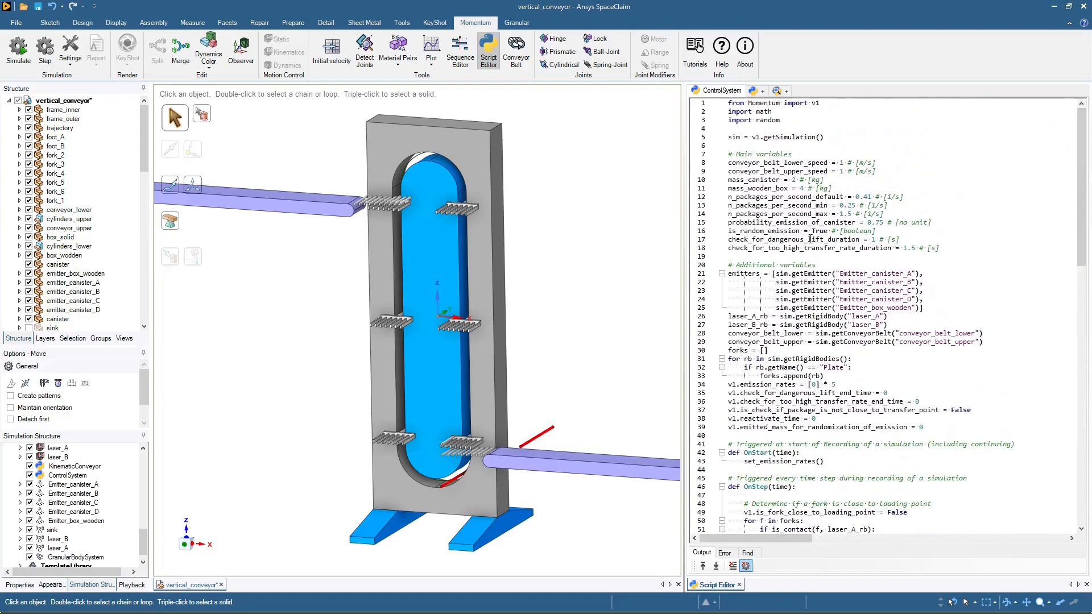
pyautogui.moveTo(588, 284)
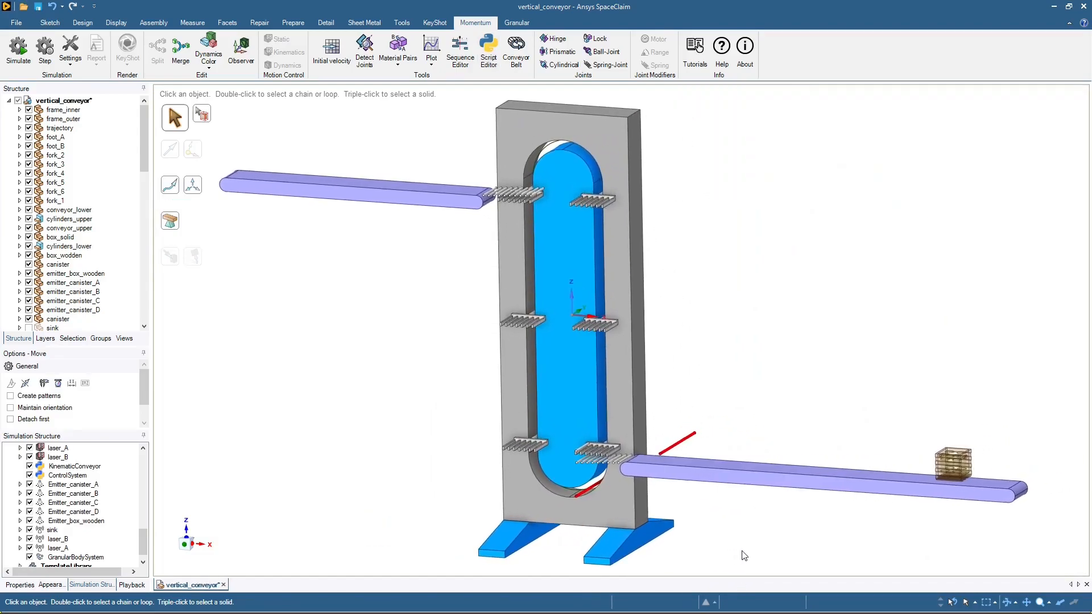
pyautogui.click(17, 49)
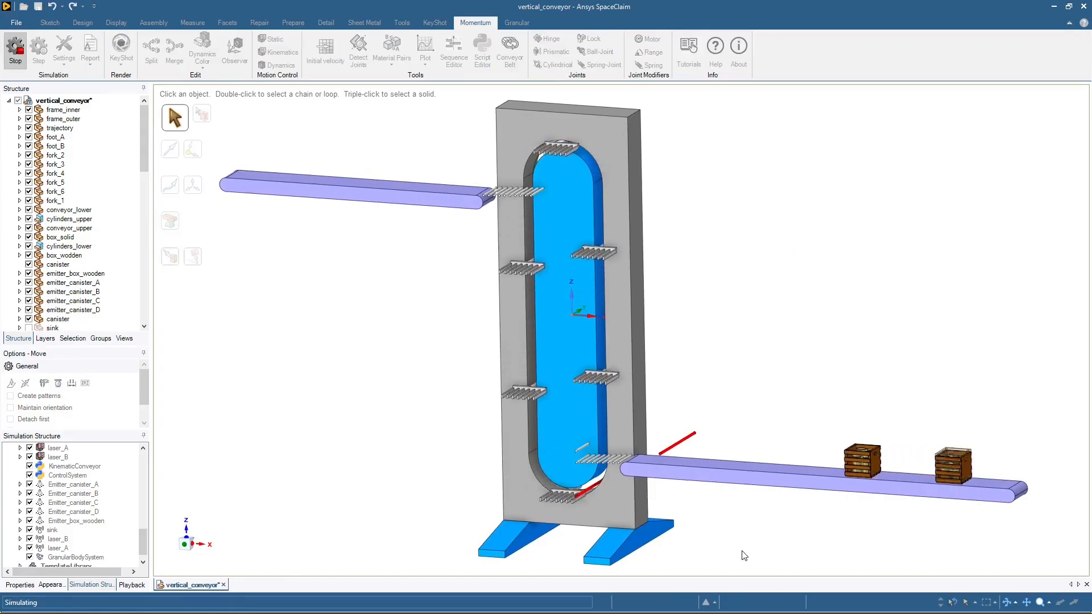